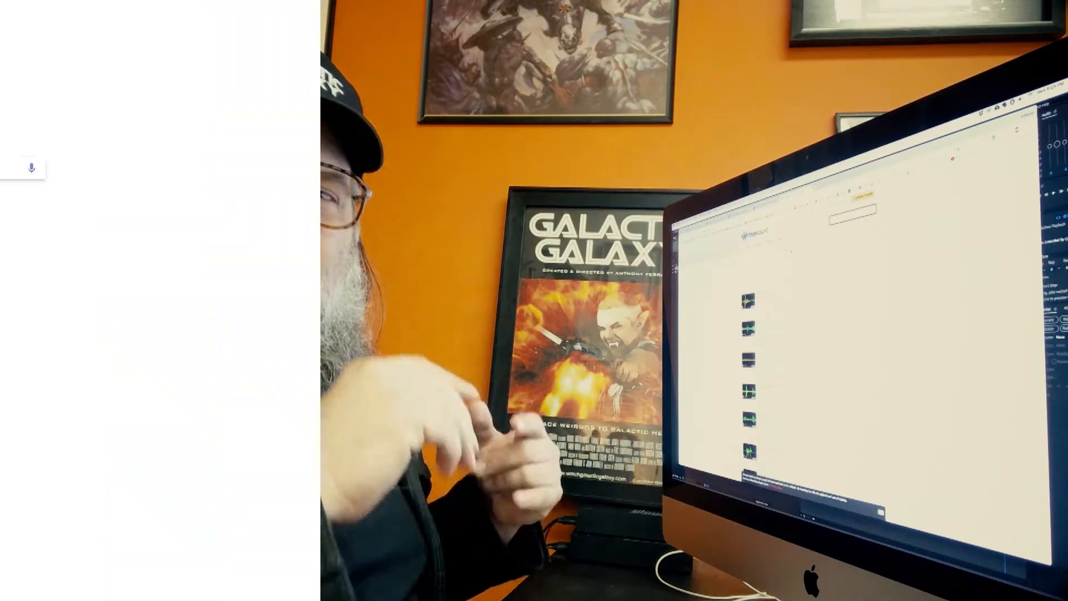
- Import AE_Shockwave.mov and ShotGun_02.mov, then view the 'Muzzle Flash' clip in the Footage viewer
type("Muzzle Flash")
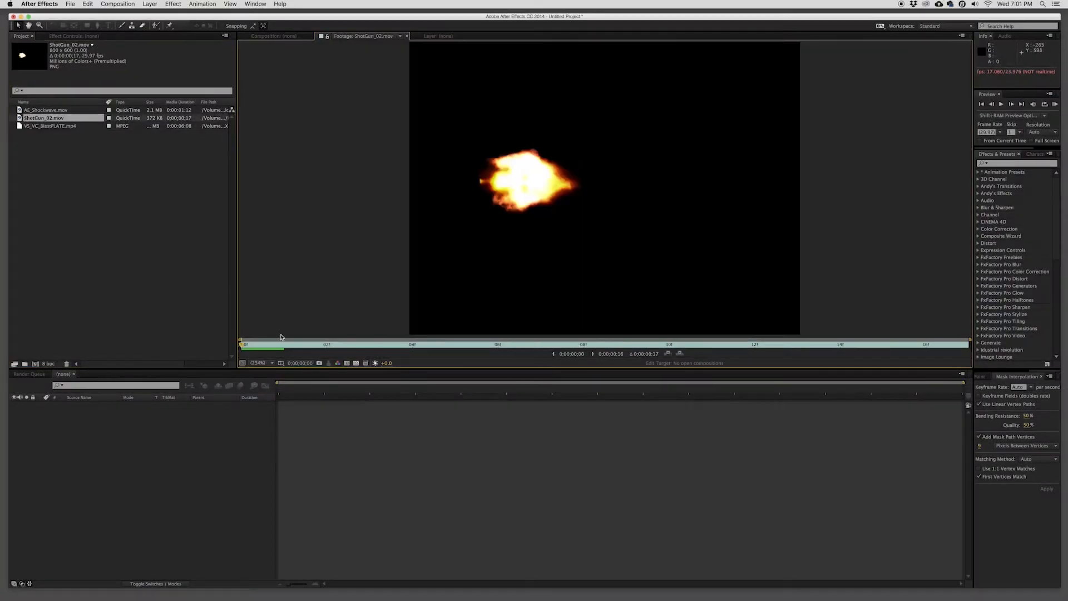
- Make a comp from the blaster plate with ShotGun_02 scaled, rotated and directionally blurred
left_click(46, 110)
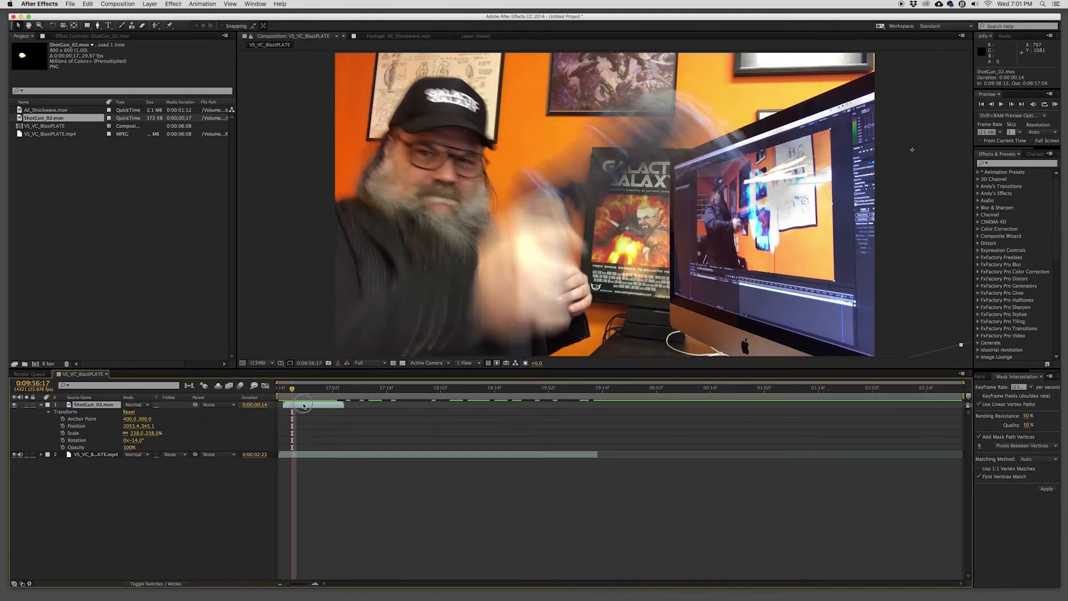
type("blur")
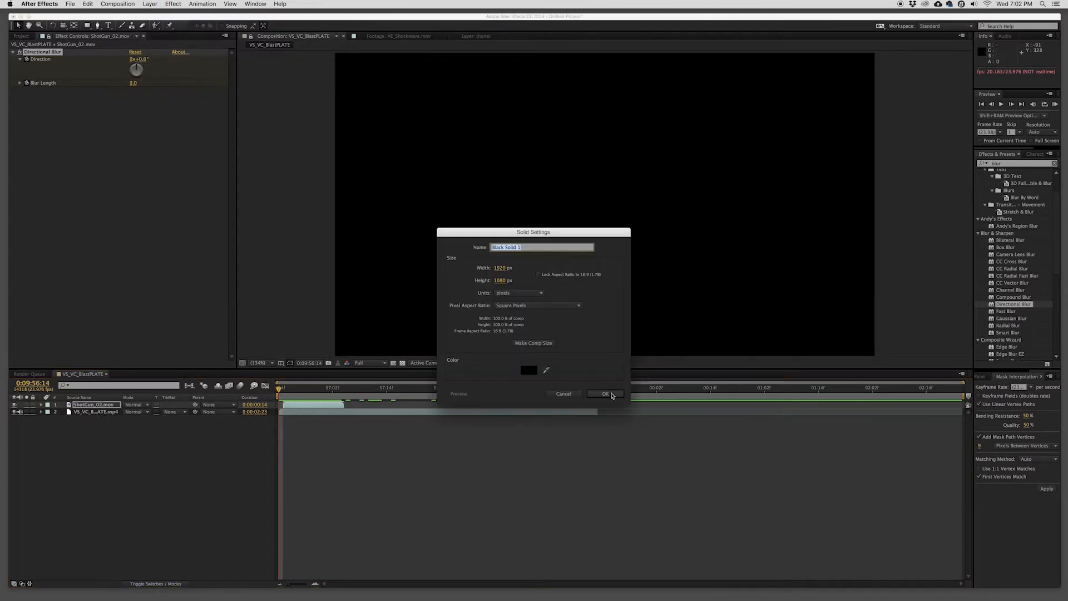
- Create the black solid, apply Saber, and cycle beam presets toward Electric
left_click(603, 393)
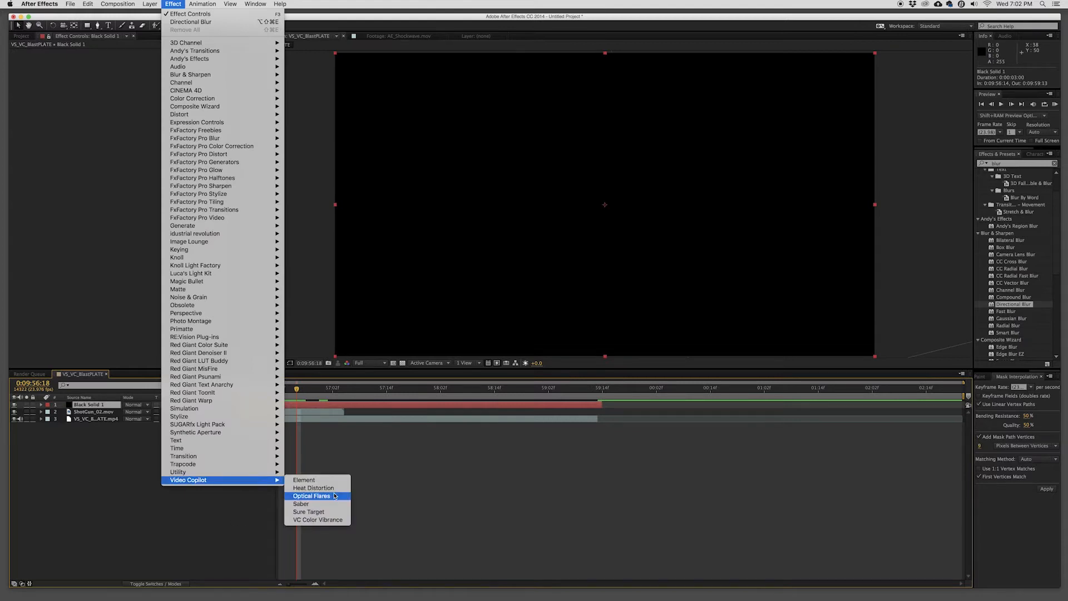
left_click(301, 504)
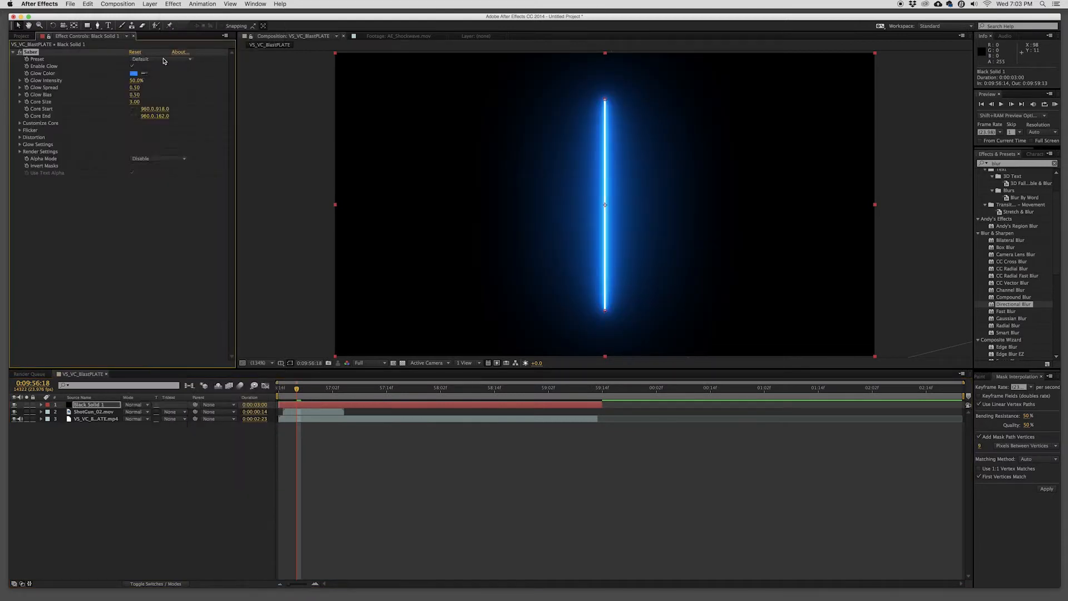
left_click(158, 59)
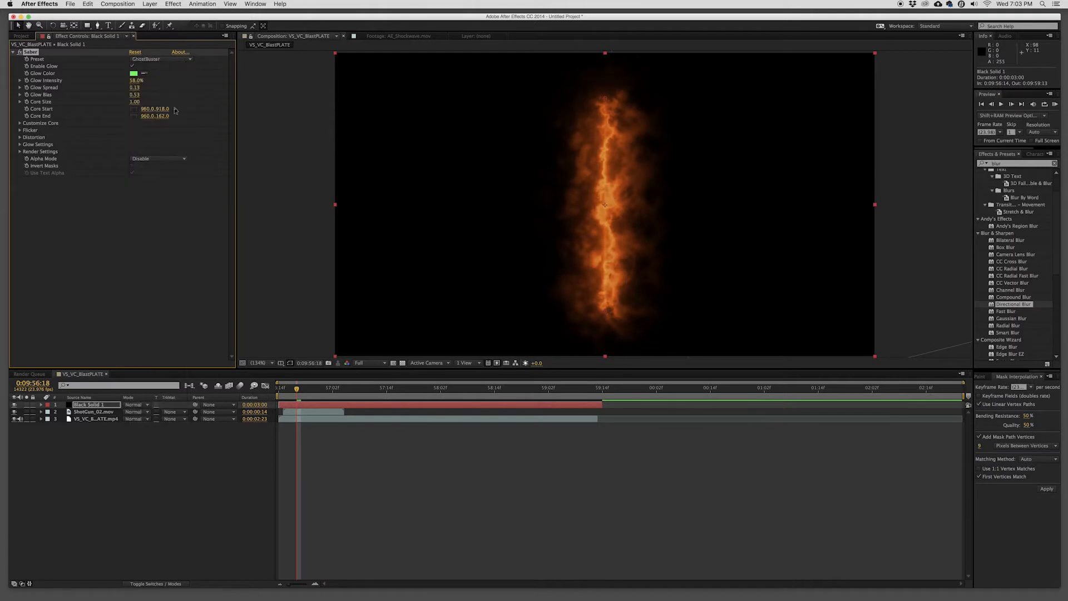
left_click(161, 59)
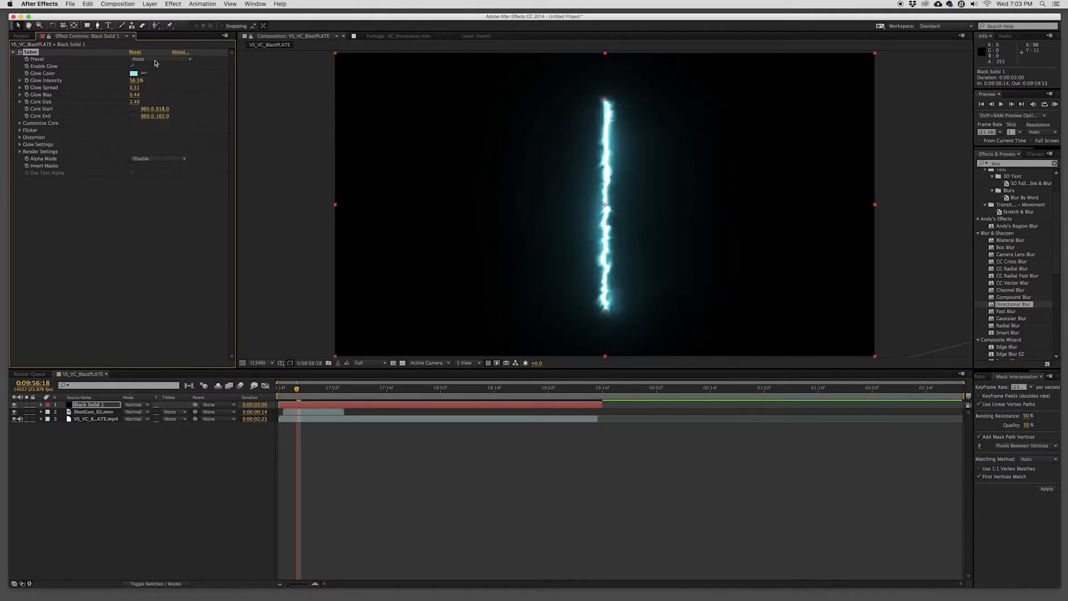
left_click(162, 58)
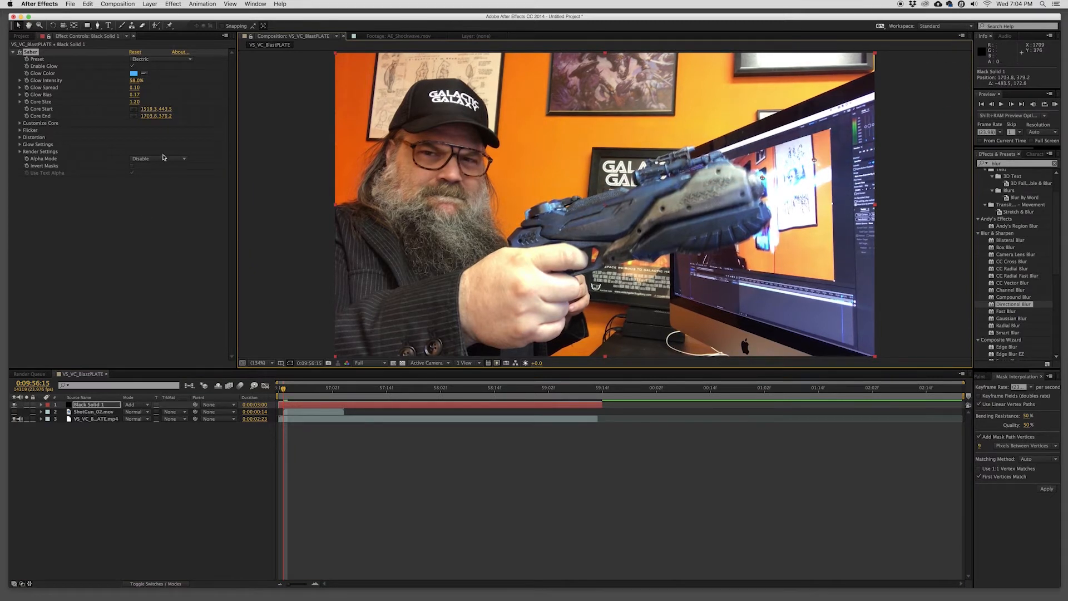
- Scale the beam solid to 183%, use the Wormhole preset, keyframe Core End, and preview
left_click(48, 404)
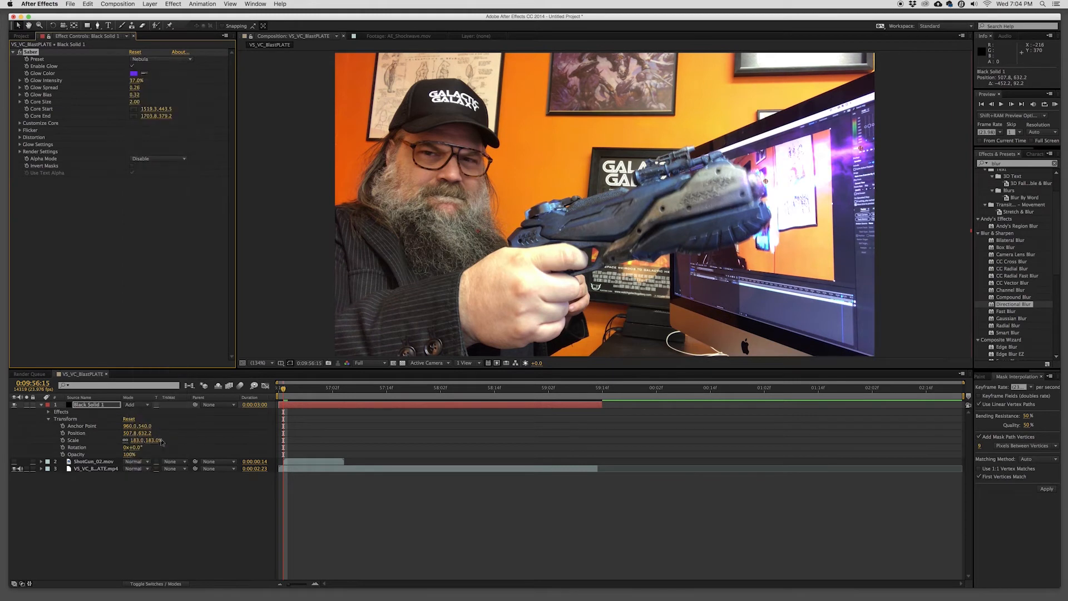
left_click(161, 60)
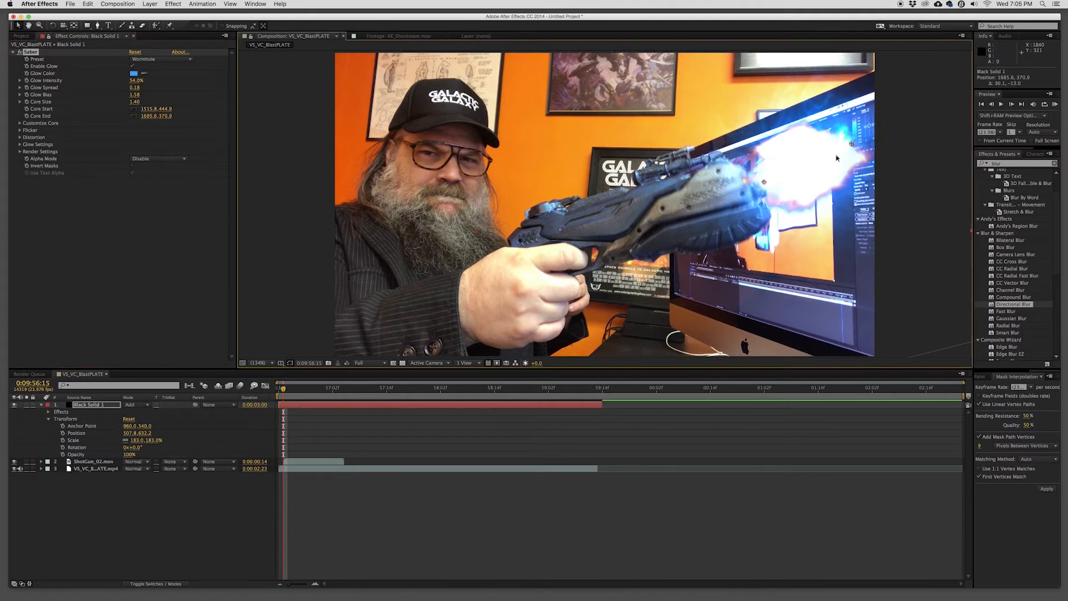
left_click(55, 419)
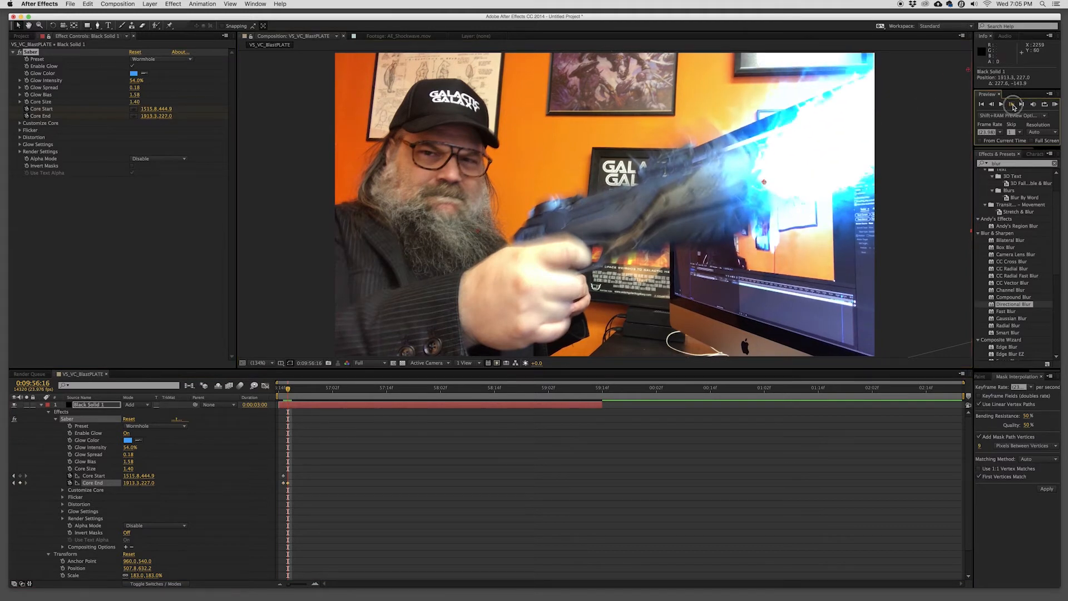
left_click(1020, 104)
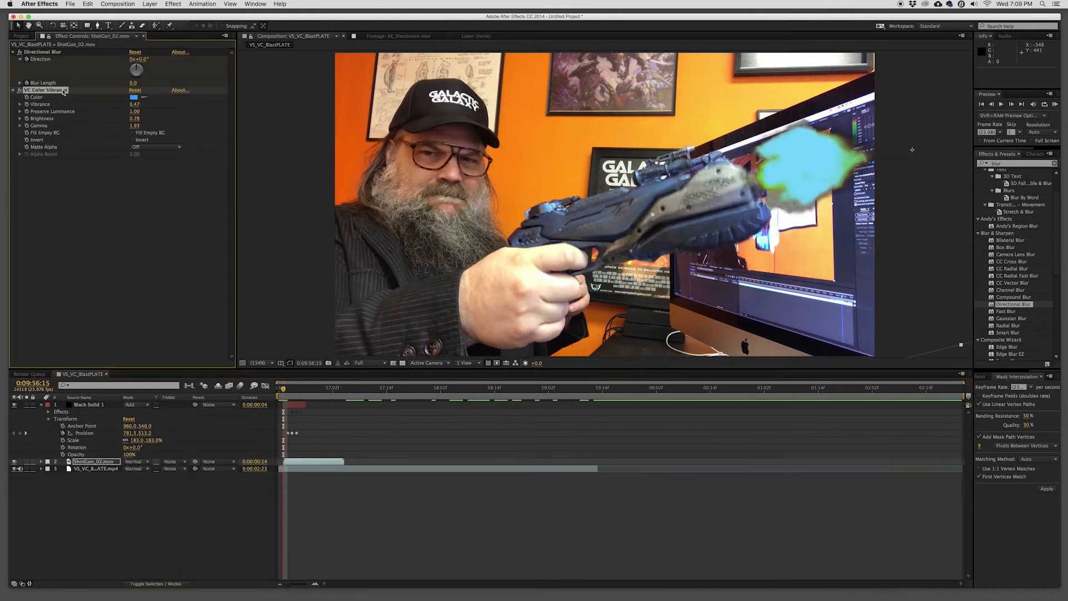
- Reset Color Vibrance, pick a blue tint, lower vibrance, and set the flash to Screen
left_click(173, 4)
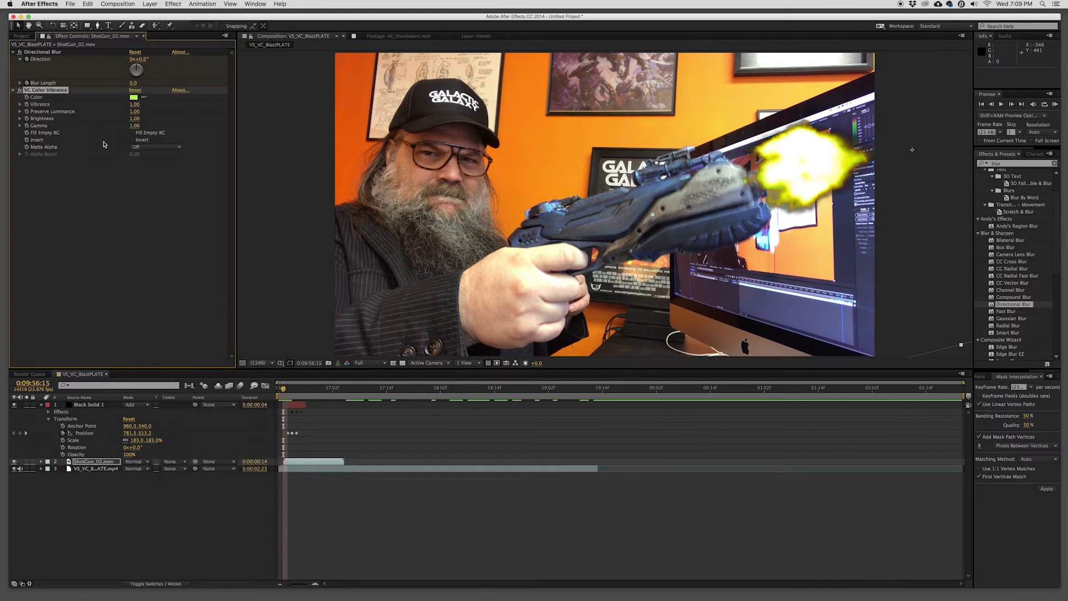
left_click(157, 147)
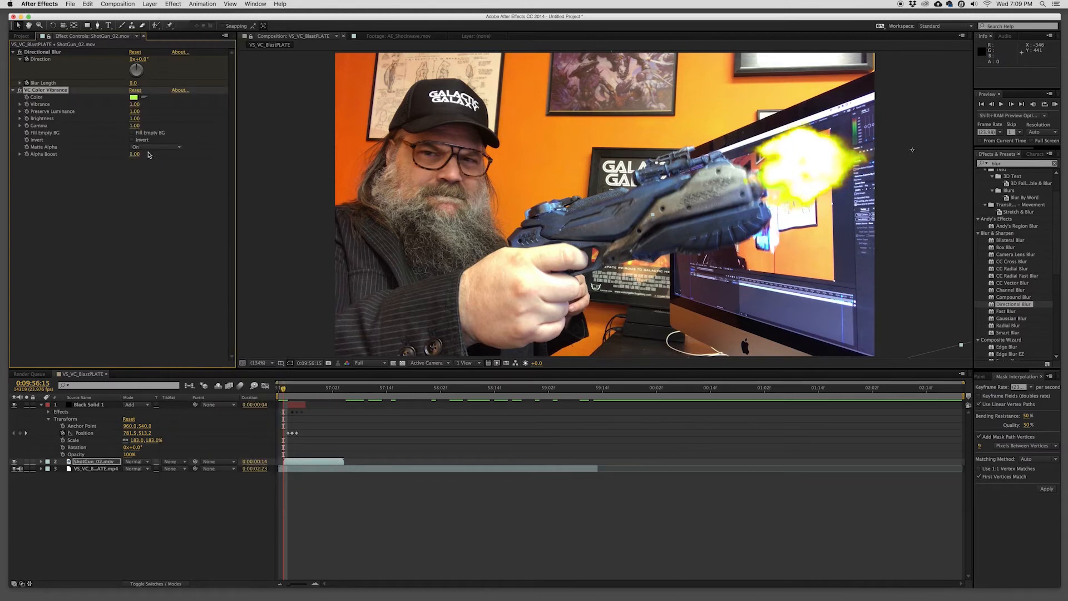
left_click(157, 146)
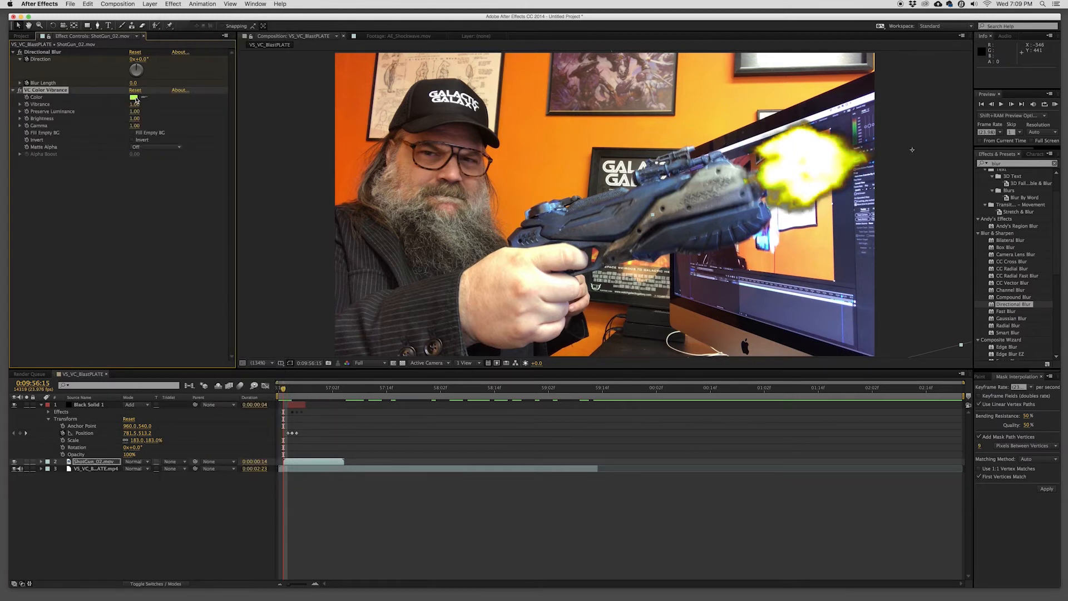
left_click(138, 97)
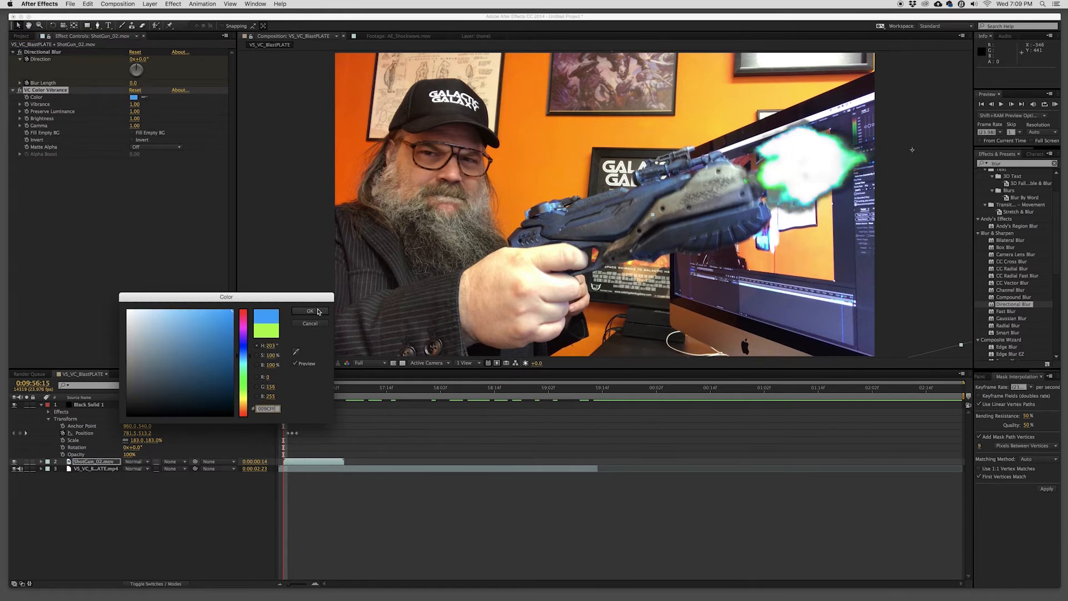
left_click(310, 311)
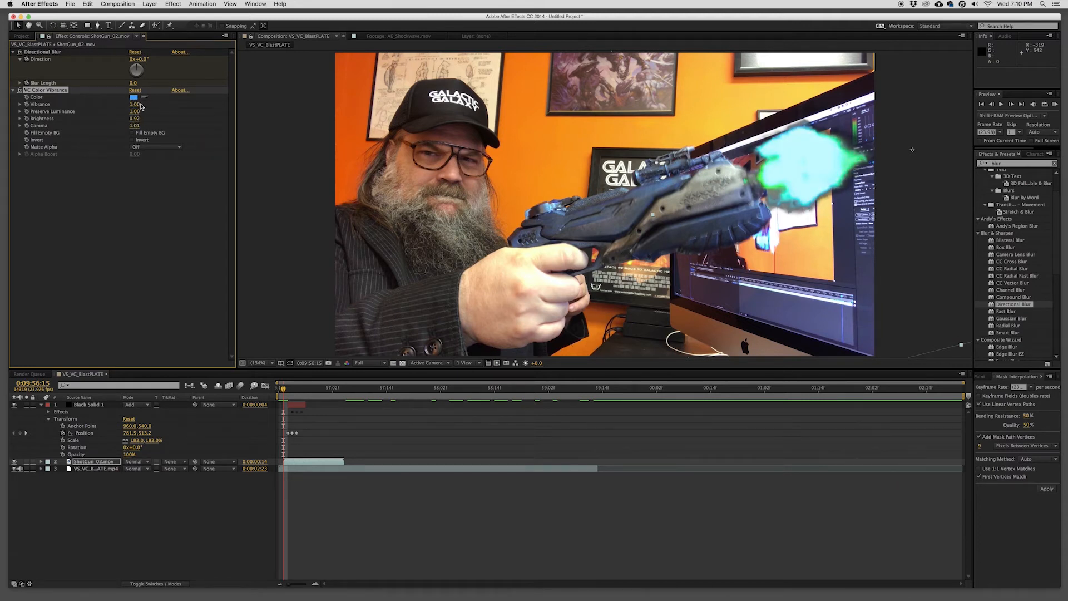
left_click_drag(136, 104, 166, 106)
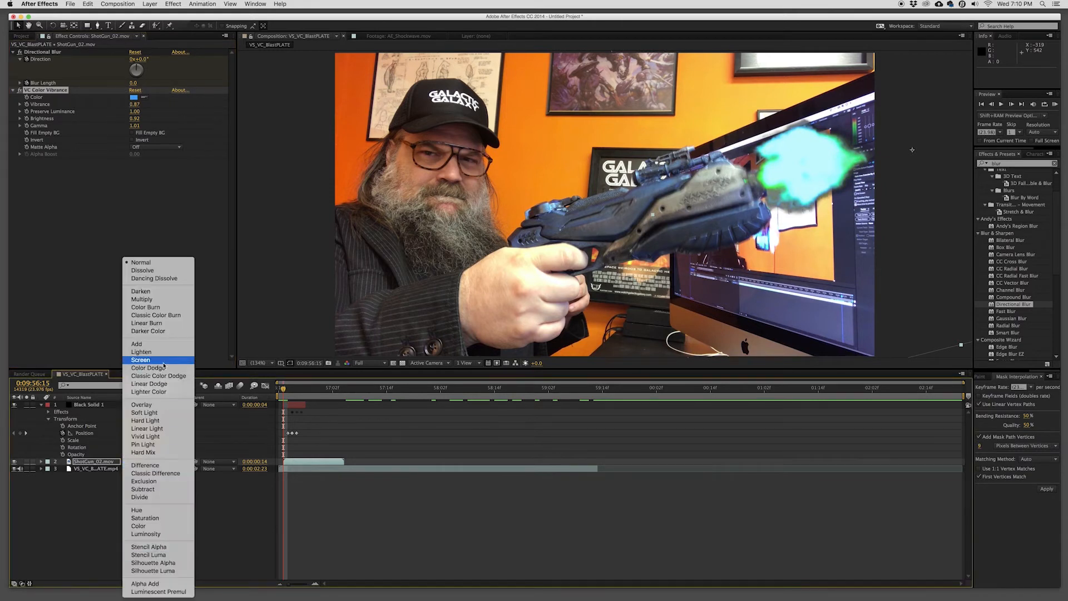
left_click(141, 360)
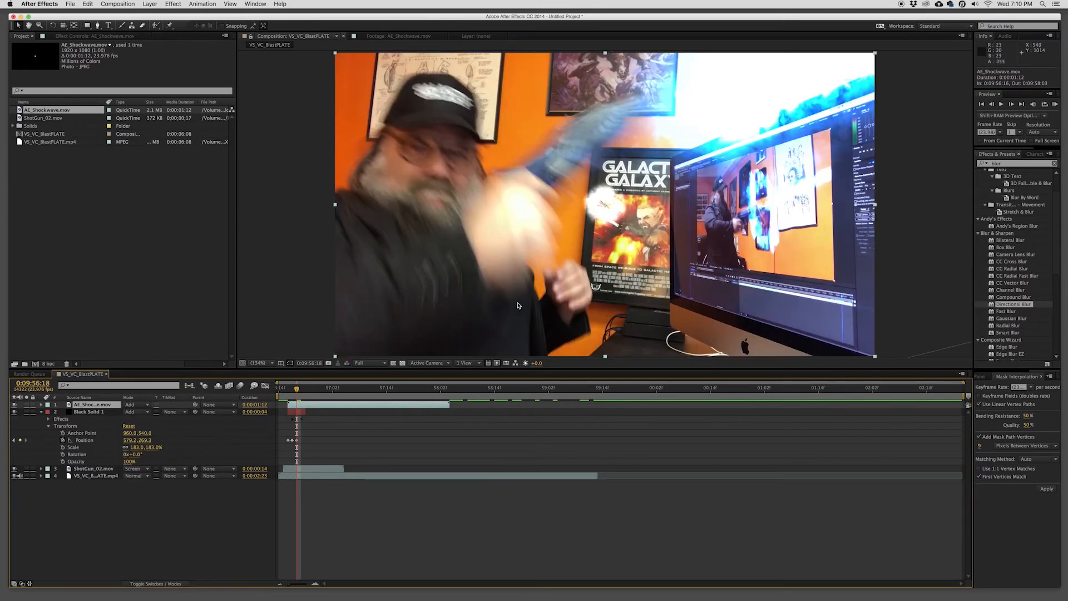
- Time-stretch the shockwave clip with a 200% stretch factor
left_click(40, 405)
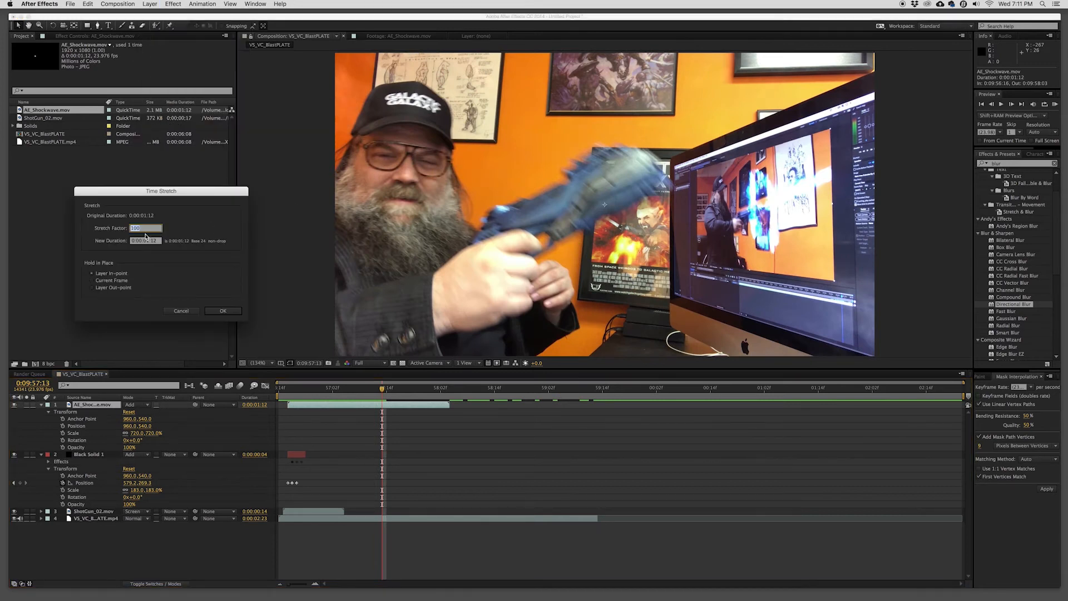
type("200")
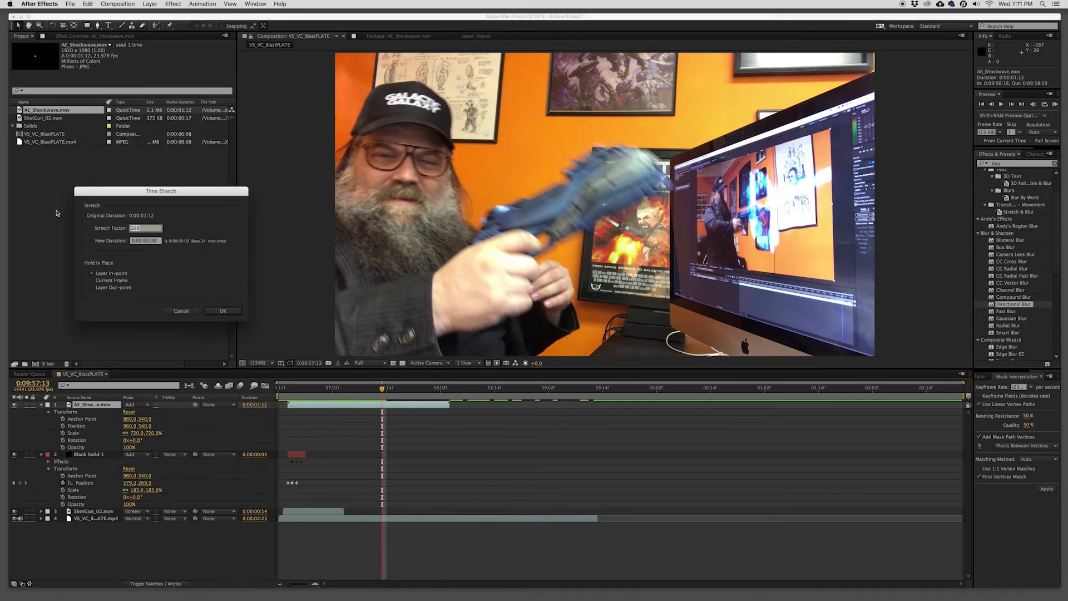
left_click(223, 311)
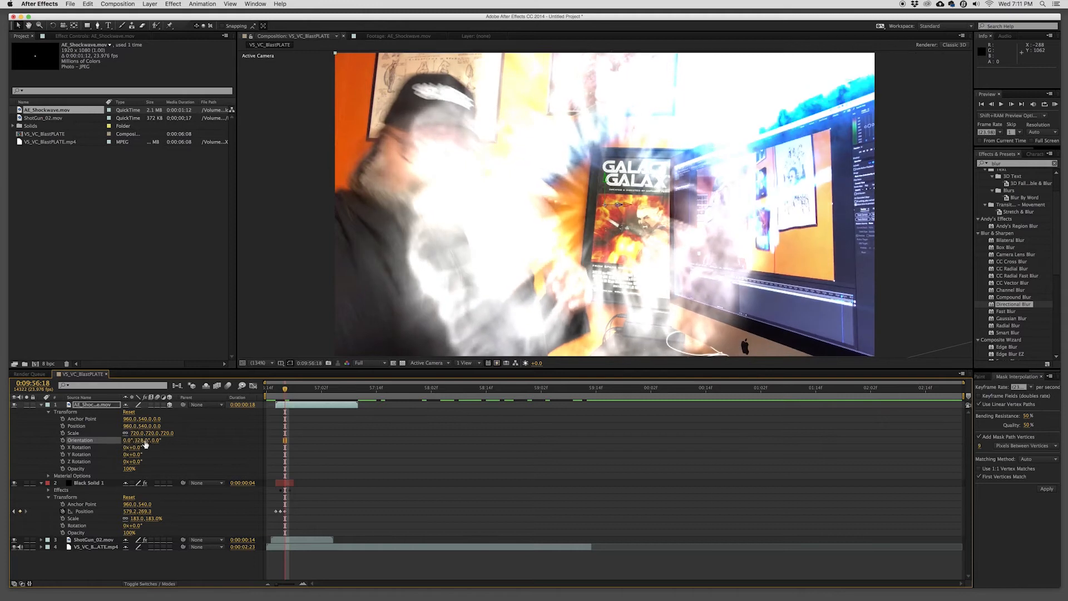
- Adjust the shockwave's 3D orientation settings to tilt it at the barrel
left_click(273, 390)
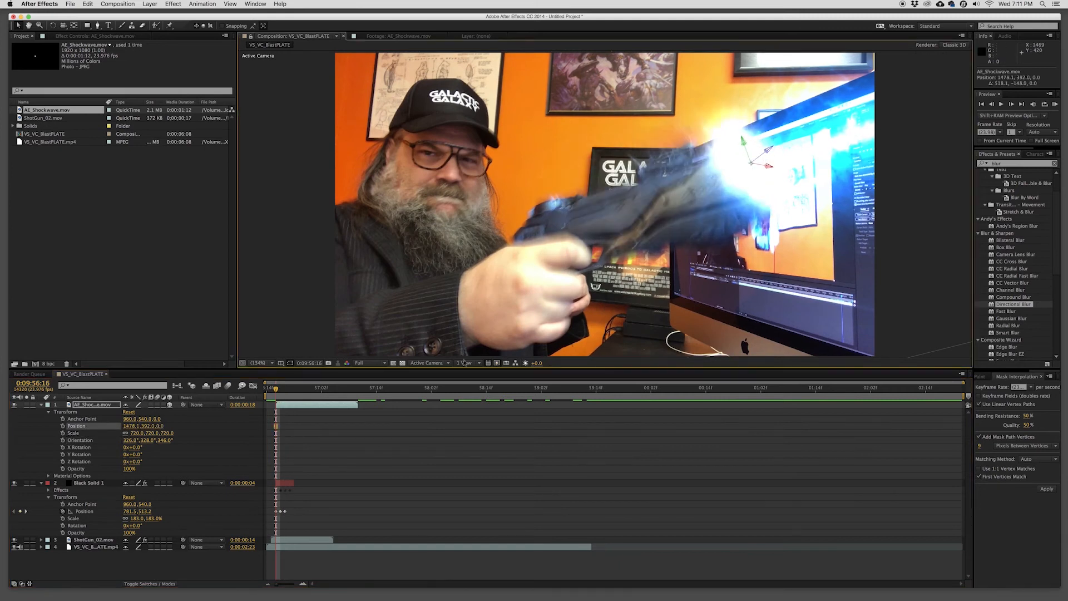
left_click(280, 402)
type("gauss")
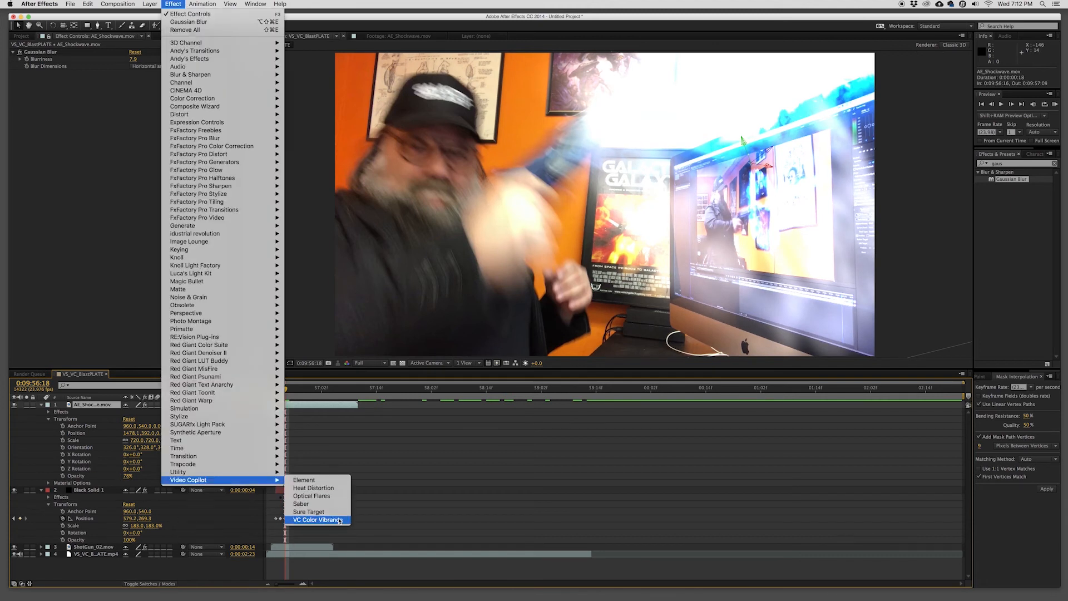
- Add VC Color Vibrance to AE_Shockwave and move the playhead back to the start
left_click(317, 520)
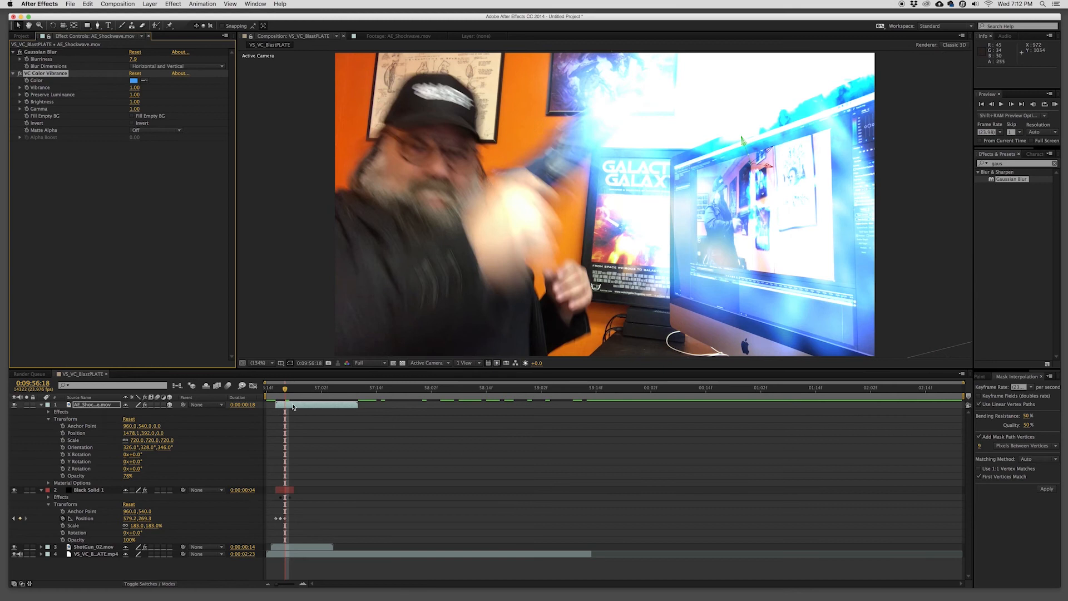
left_click(270, 397)
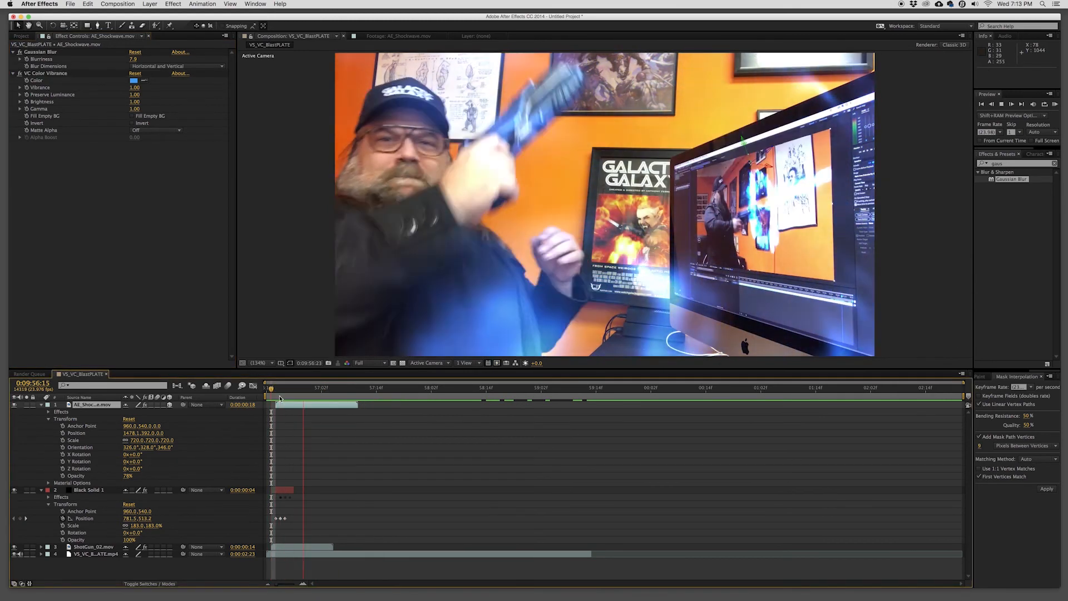